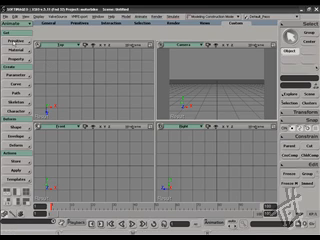
Step: Open the Get > Primitive menu in the Model toolbar to list creatable object types
left_click(18, 37)
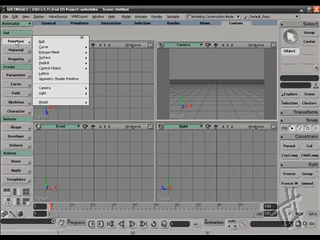